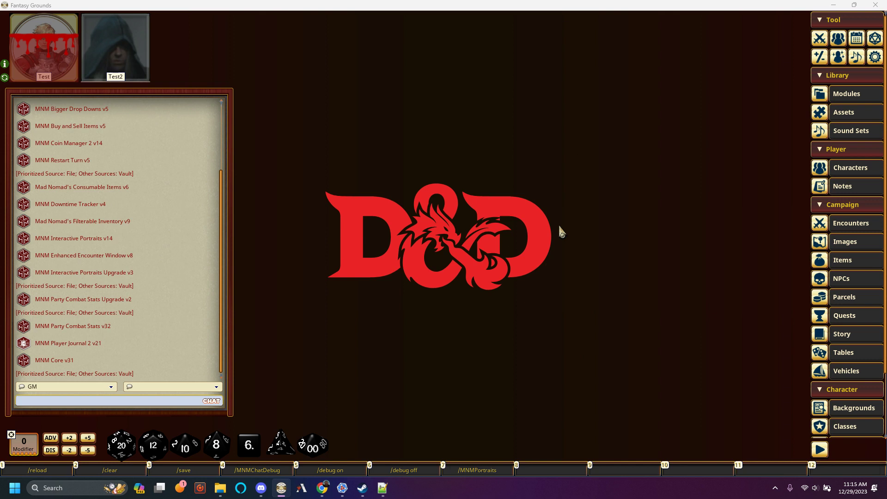
mouse_move(310, 142)
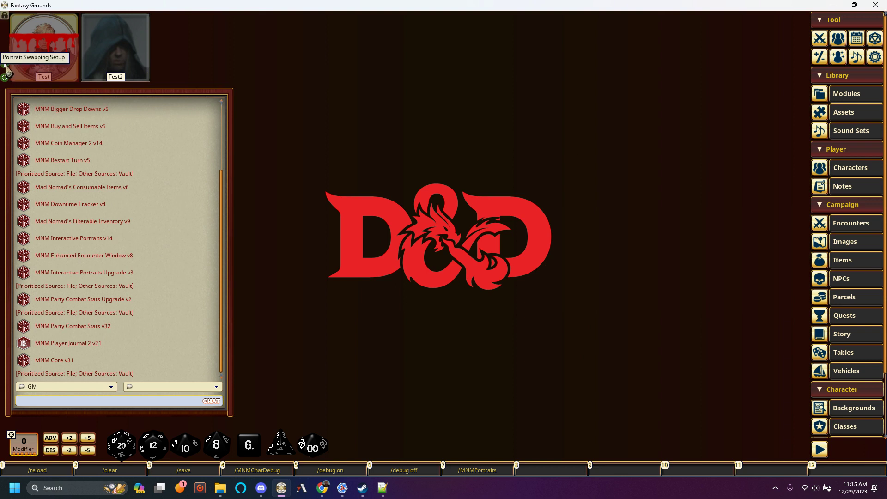
mouse_move(7, 116)
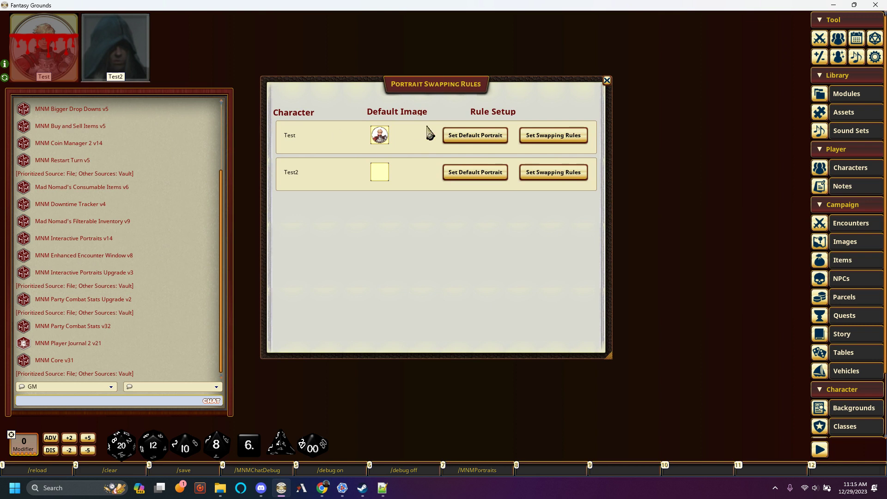
mouse_move(493, 208)
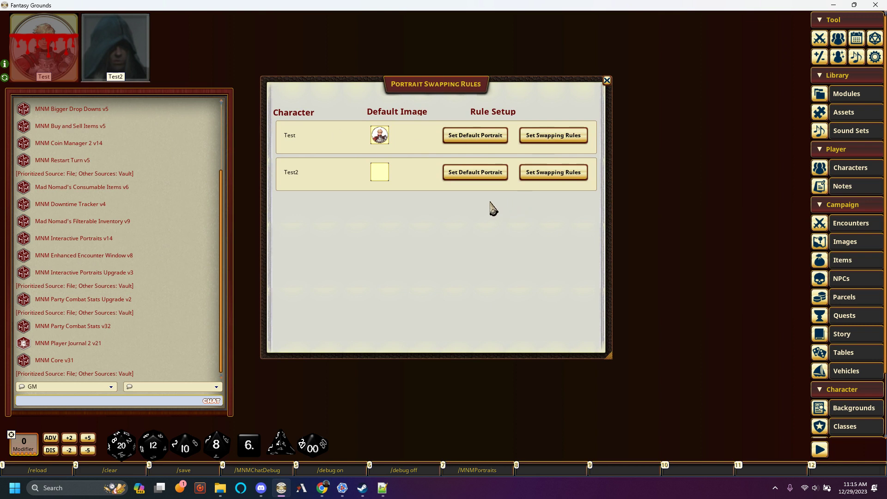
mouse_move(508, 264)
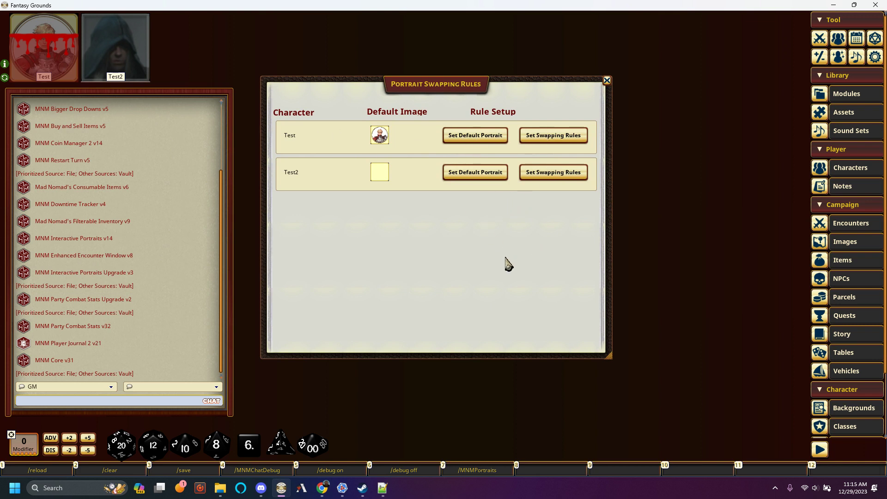
mouse_move(416, 176)
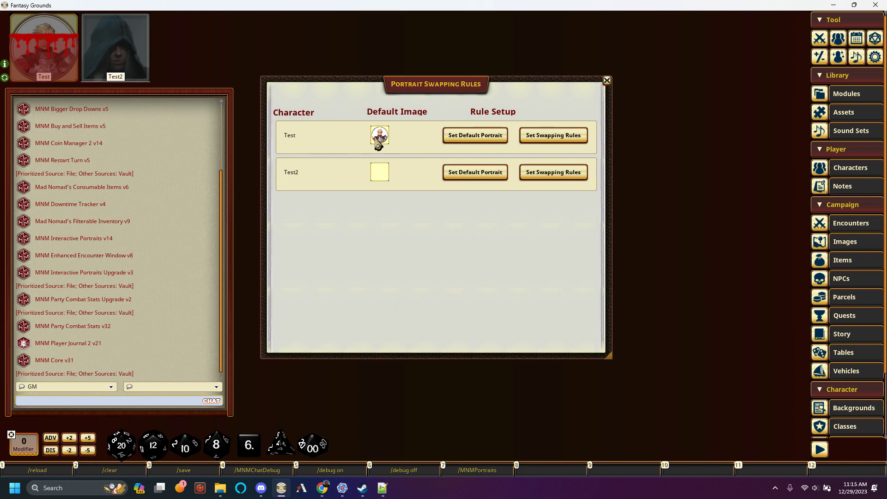
mouse_move(348, 184)
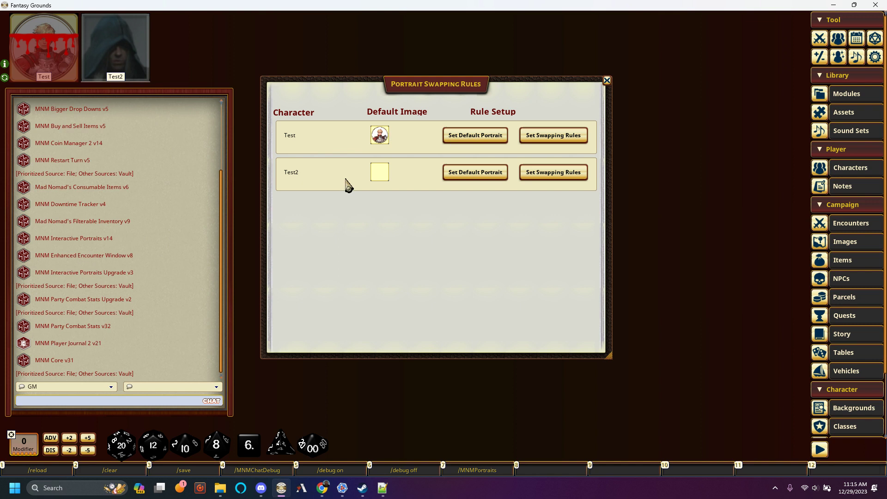
Step: Dismiss the default-image warning and assign Adoesar.png as Test2's default portrait
click(553, 172)
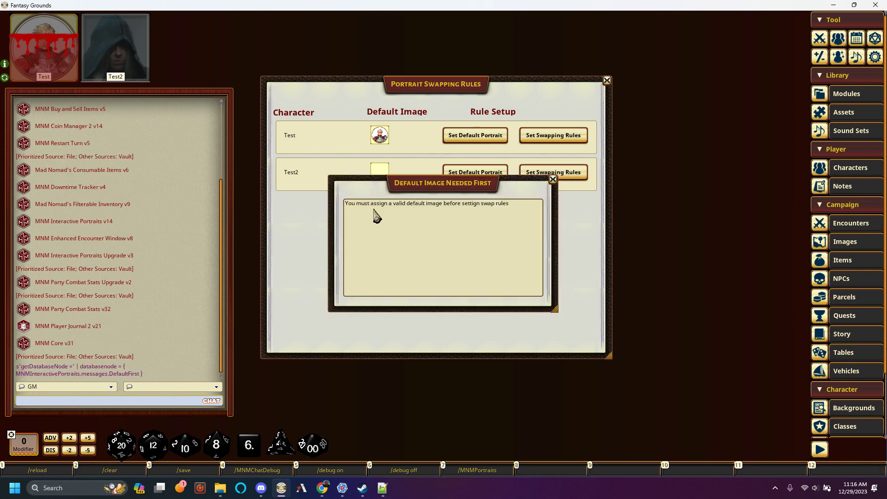
mouse_move(457, 215)
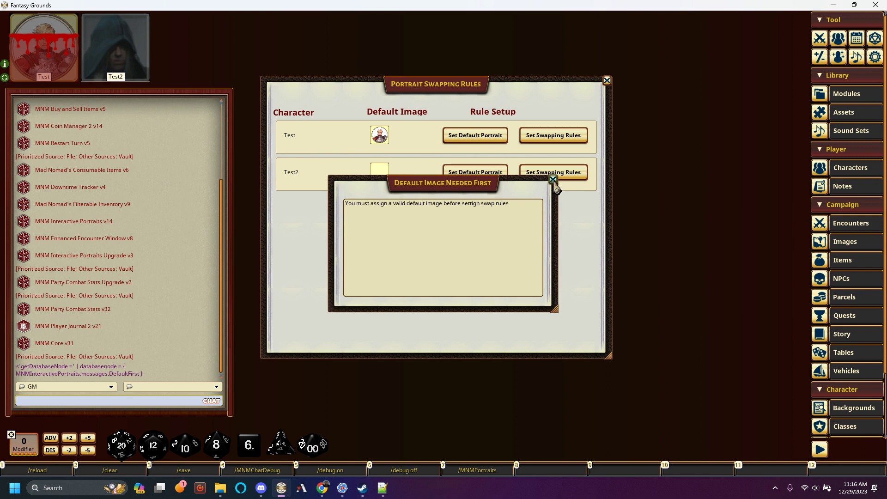
click(552, 178)
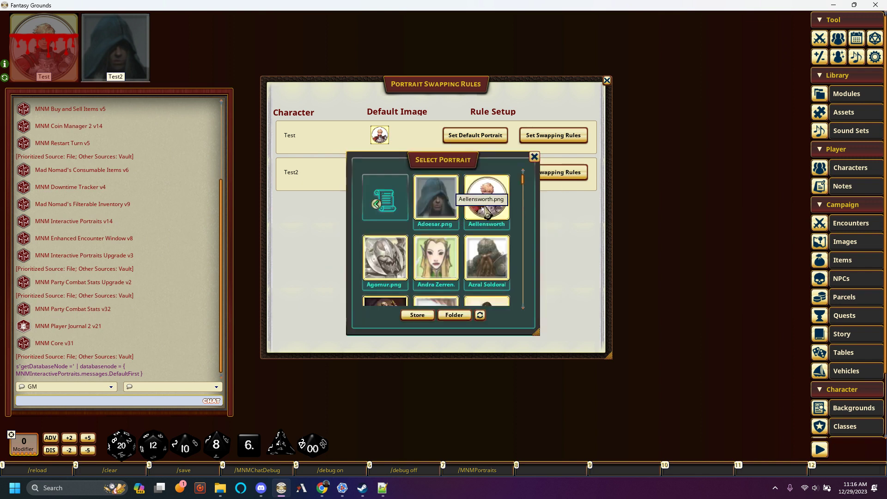
mouse_move(486, 263)
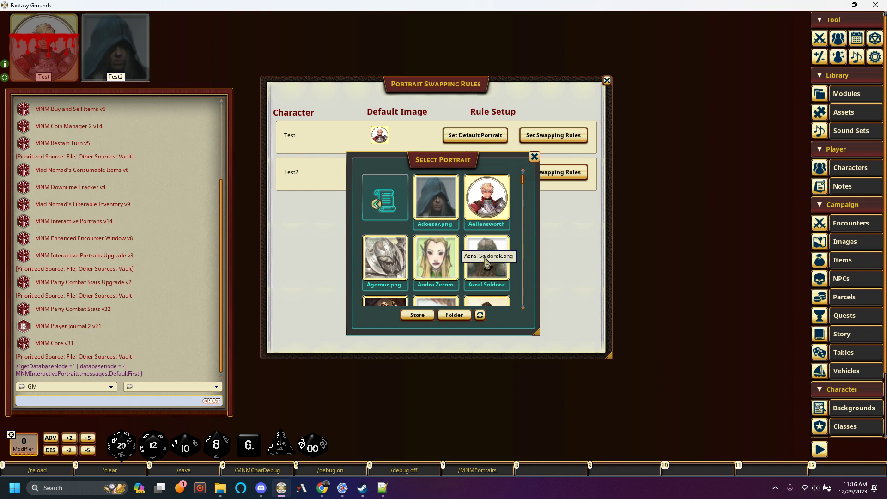
click(533, 156)
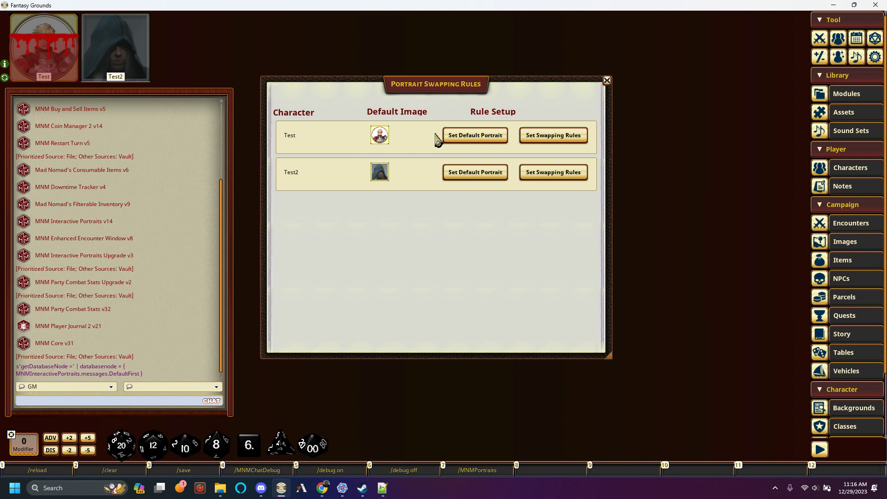
mouse_move(553, 135)
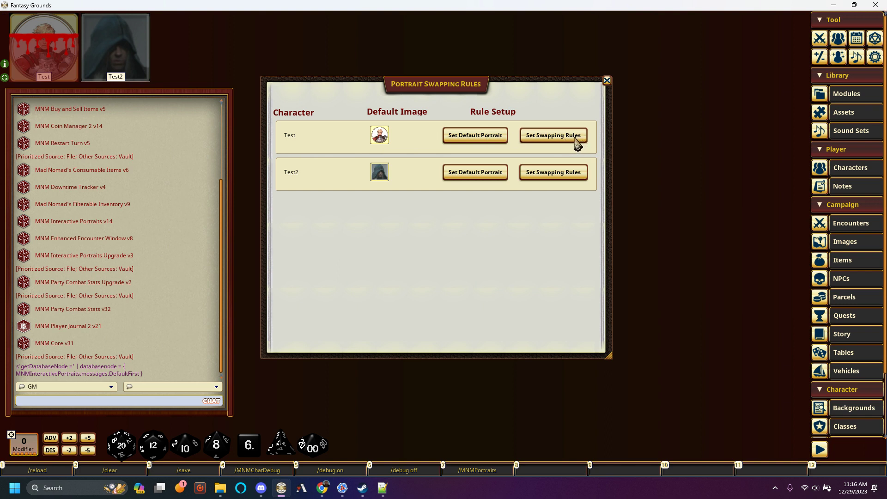
Step: Add a Confused rule to Test using the same portrait as the Rage rule
click(552, 135)
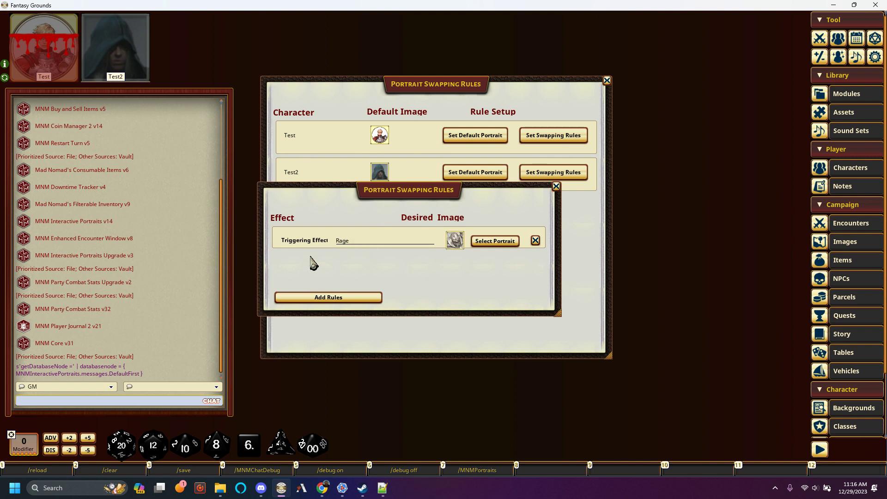
click(328, 297)
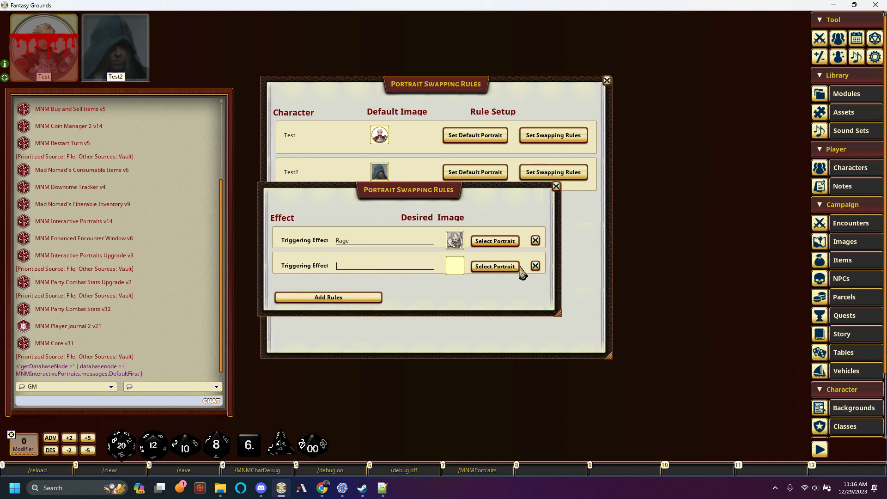
click(494, 266)
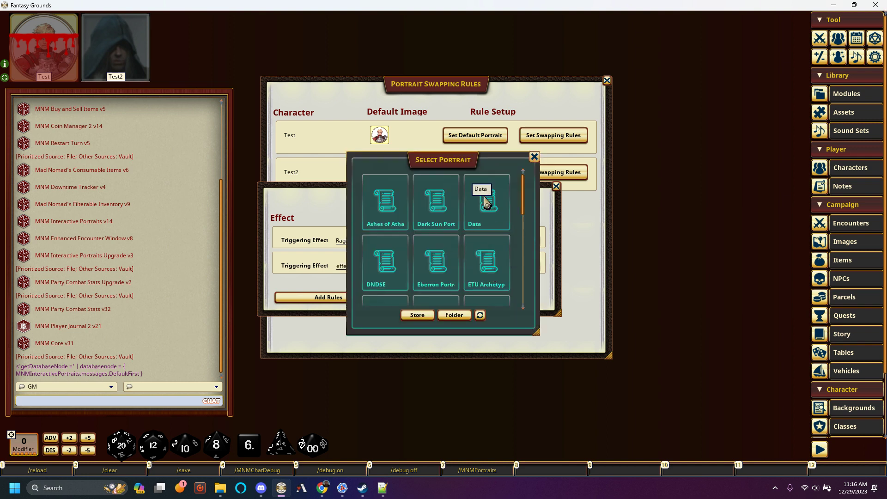
click(534, 156)
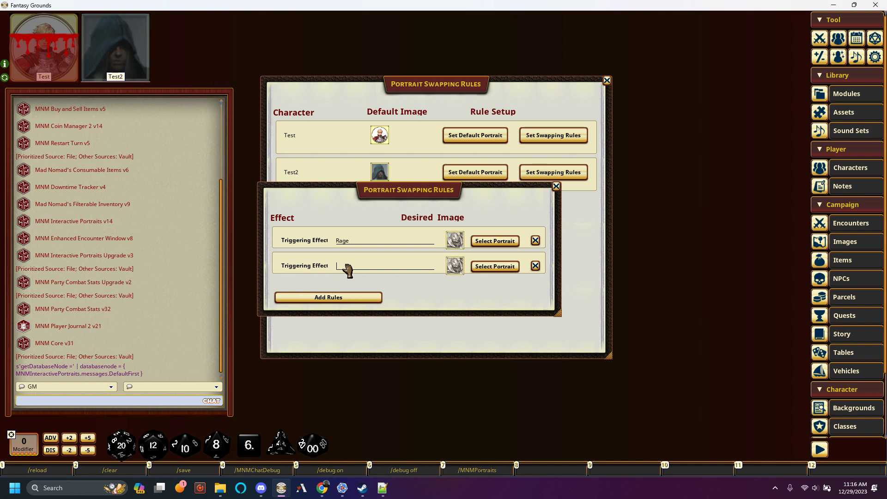
text(Confused)
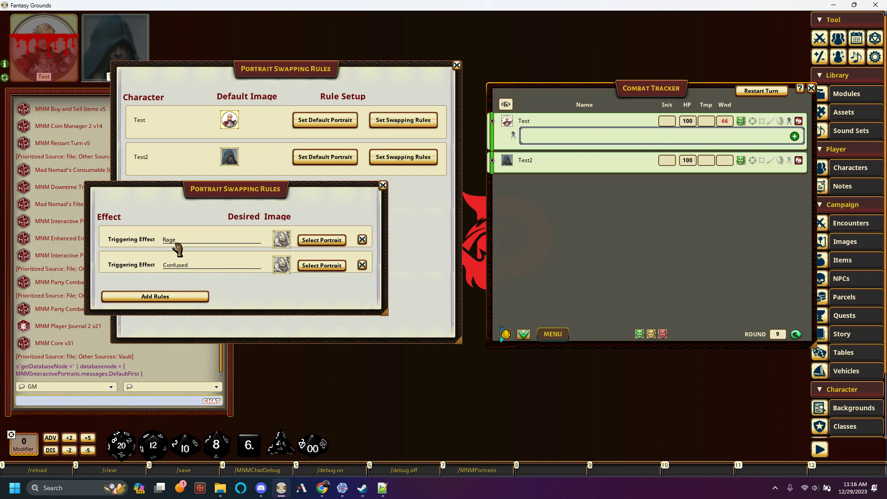
mouse_move(524, 245)
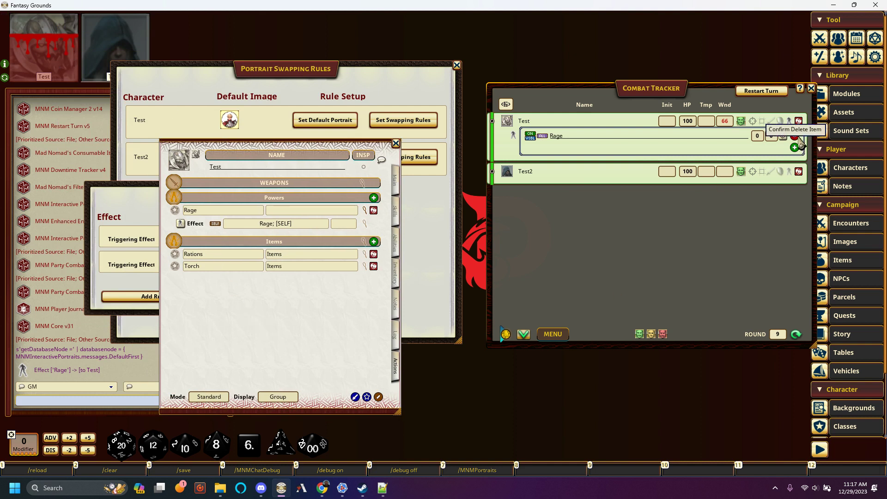
Step: Replace Test's Rage tracker effect with Confused and close Test's character sheet
click(794, 136)
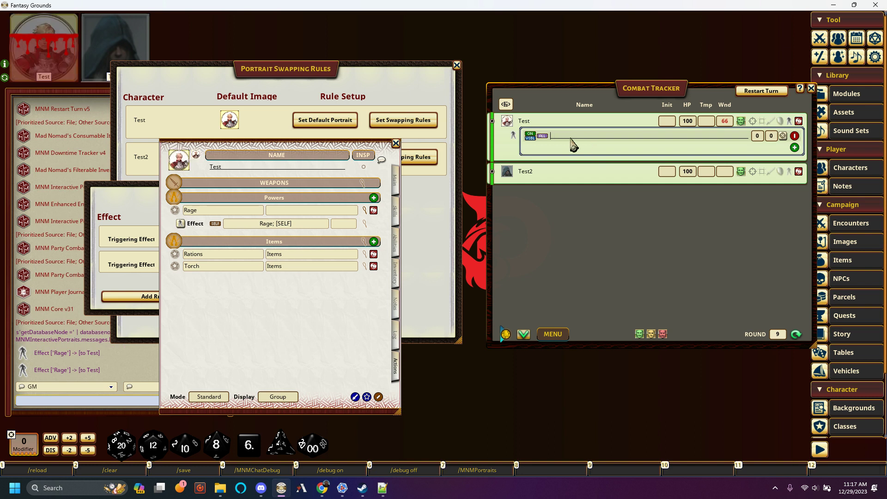
text(Confused)
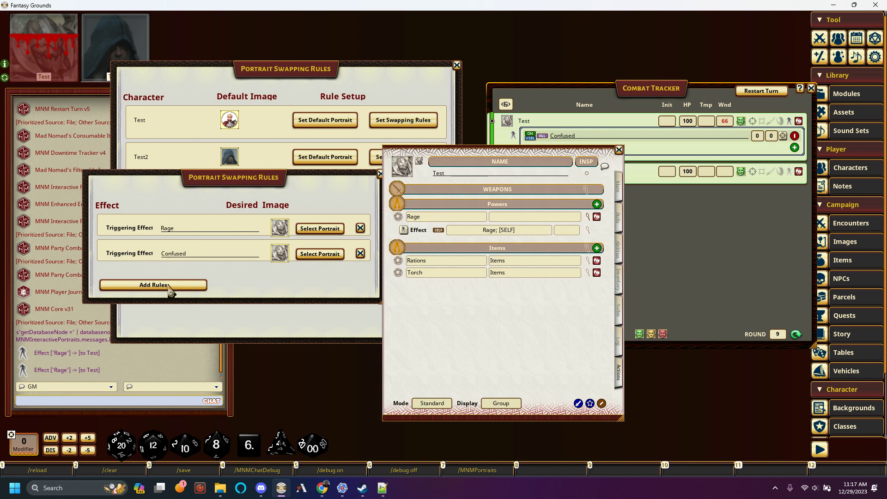
mouse_move(276, 221)
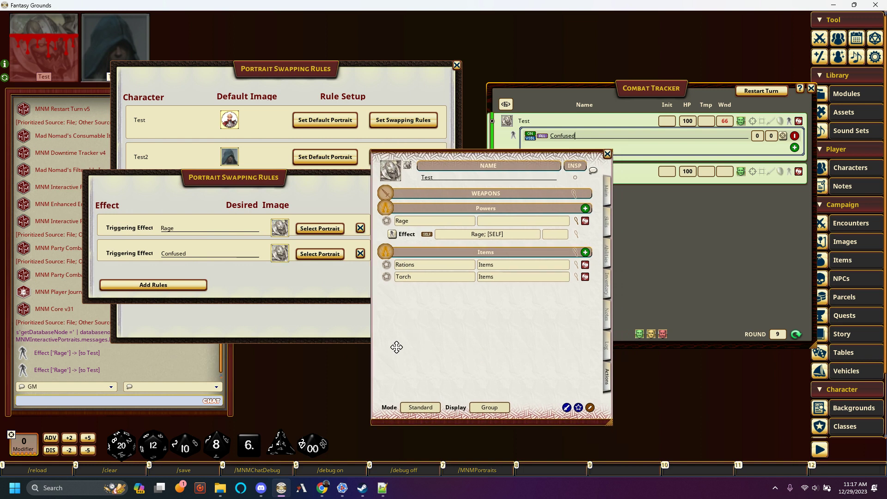
click(607, 154)
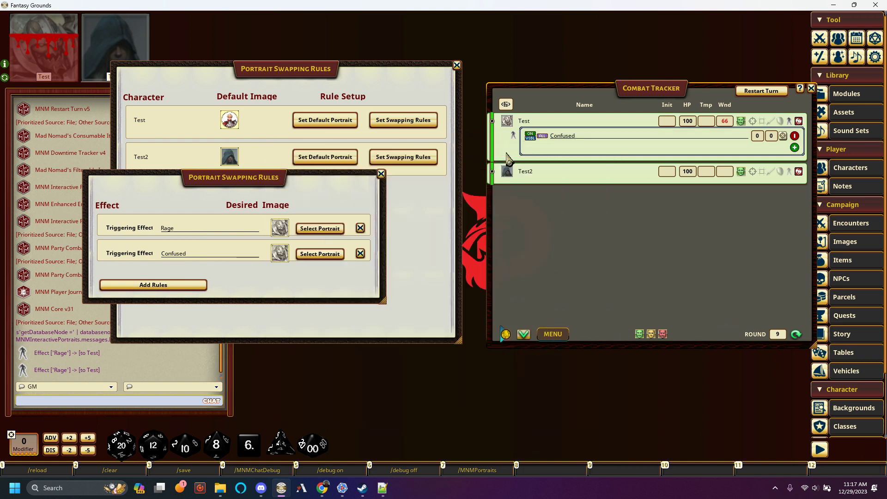
Step: Shift the effect rules window right and open the portraits folder from the Rage rule's picker
drag(234, 177, 309, 171)
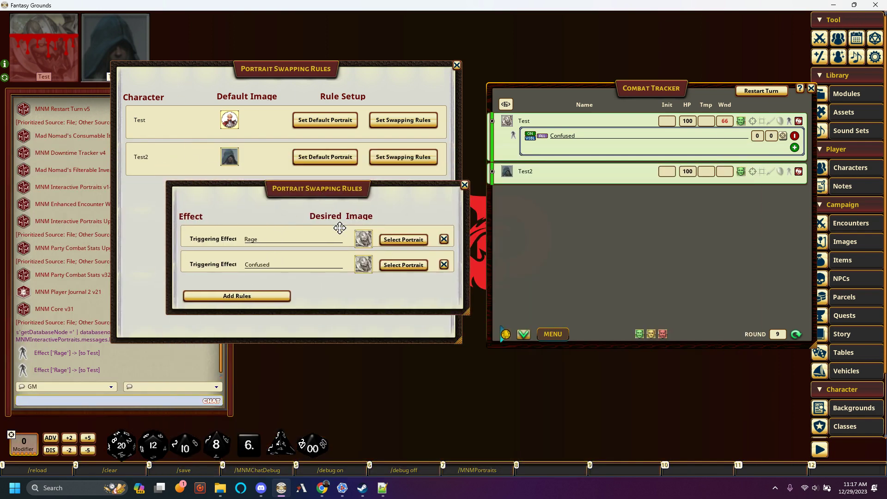
drag(318, 189, 339, 195)
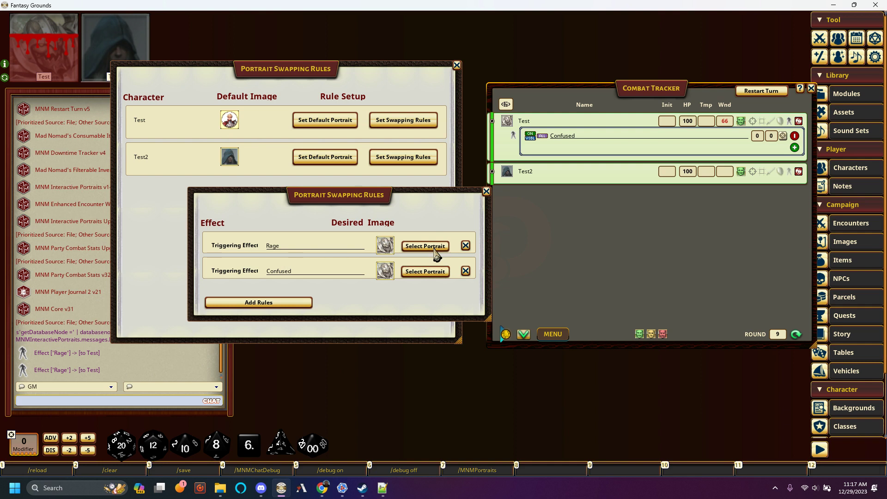
click(425, 246)
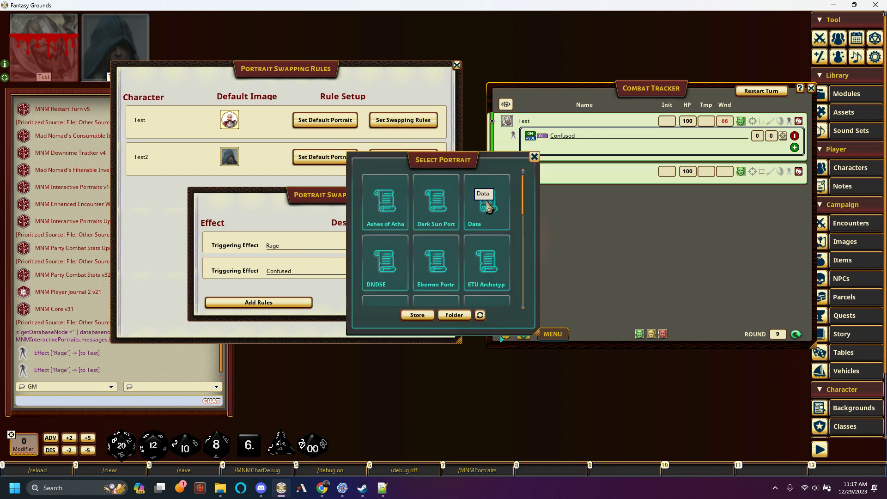
click(454, 314)
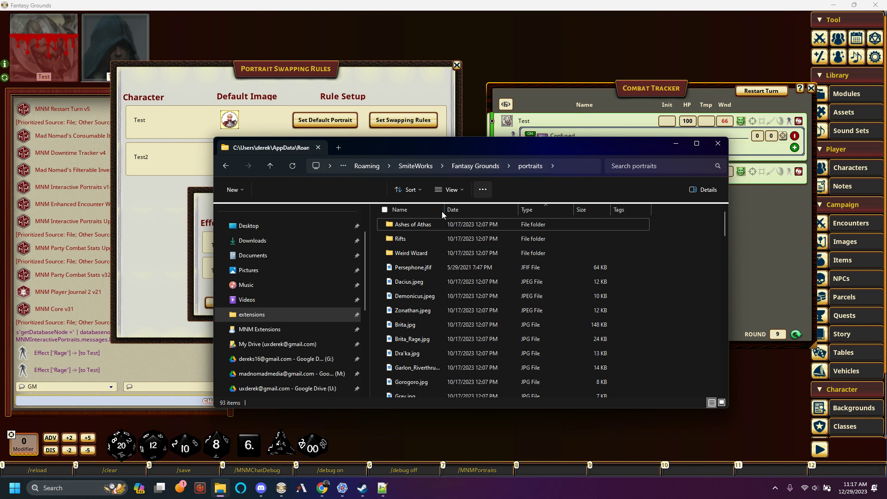
Step: Browse the portraits folder files and select the ZikTik.png portrait
click(407, 238)
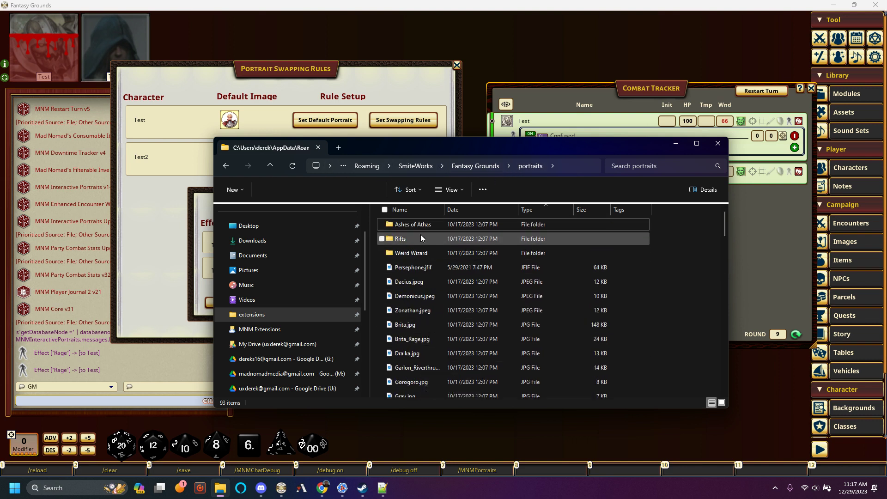
mouse_move(564, 174)
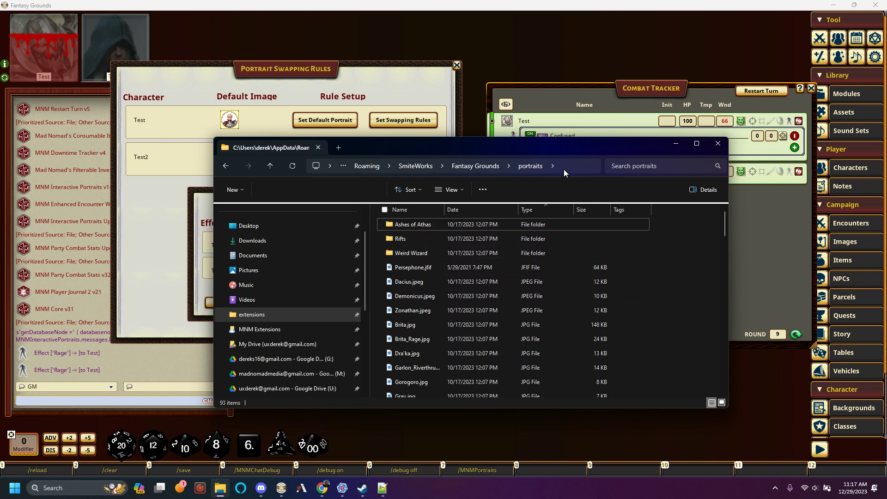
click(419, 267)
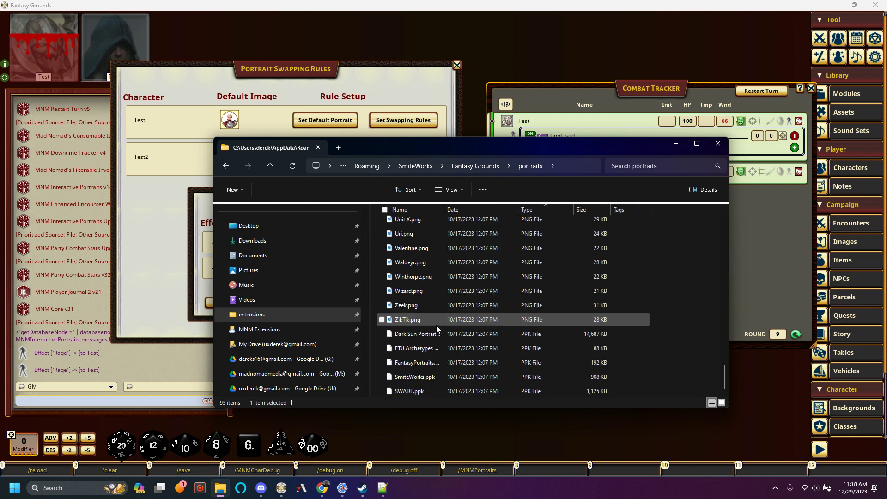
click(530, 166)
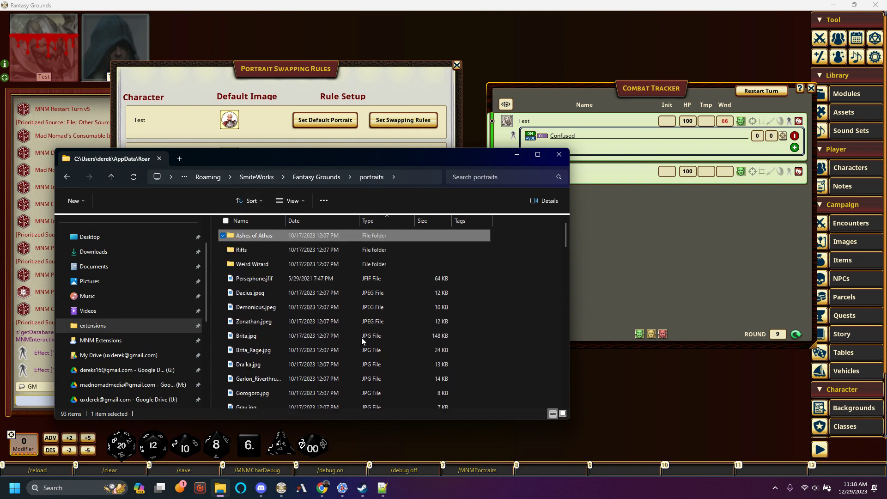
mouse_move(645, 163)
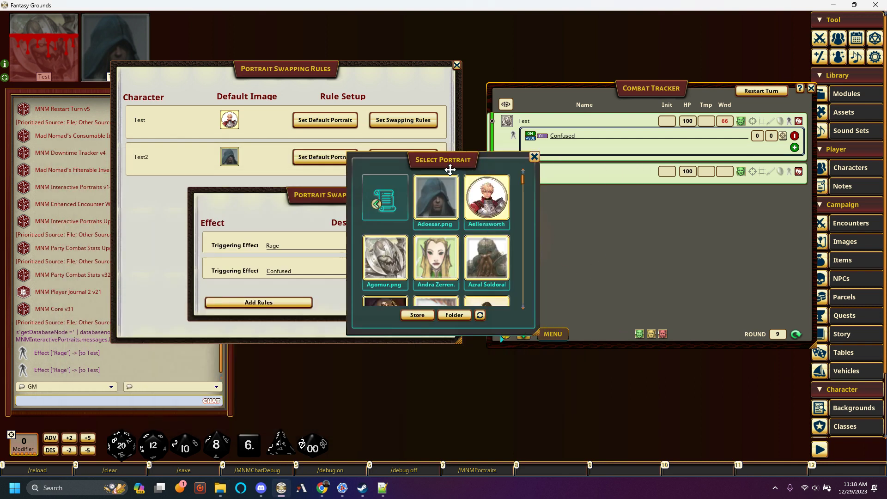
Step: Close the portrait picker without choosing an image, then close Test's effect rules
click(534, 157)
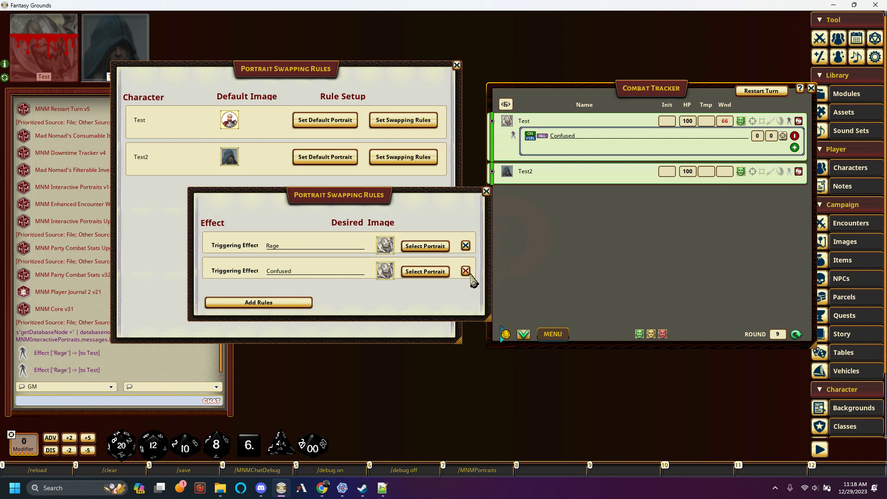
click(486, 192)
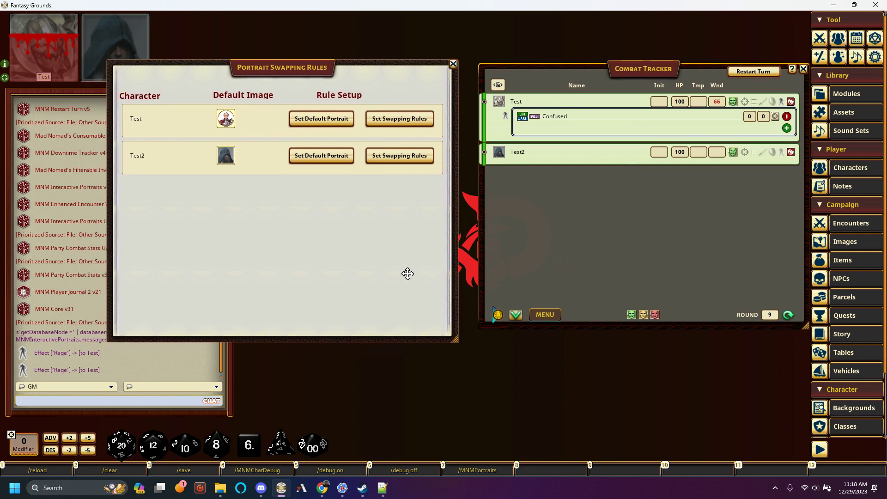
mouse_move(323, 488)
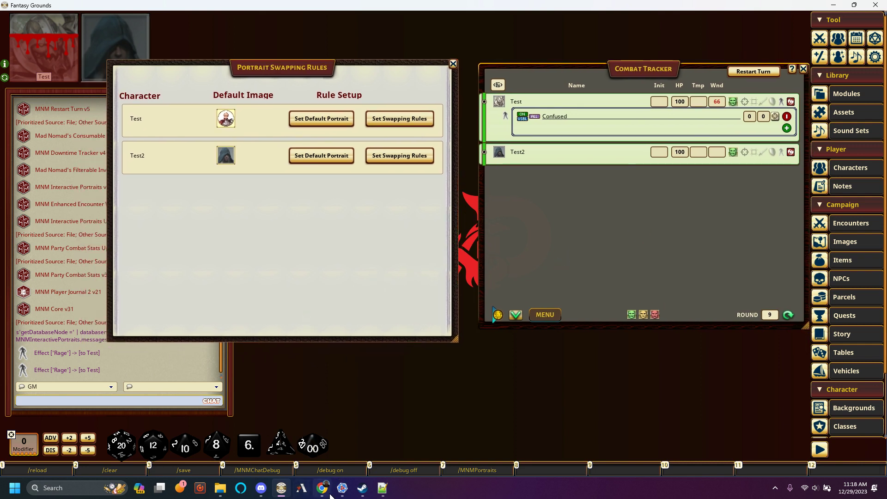